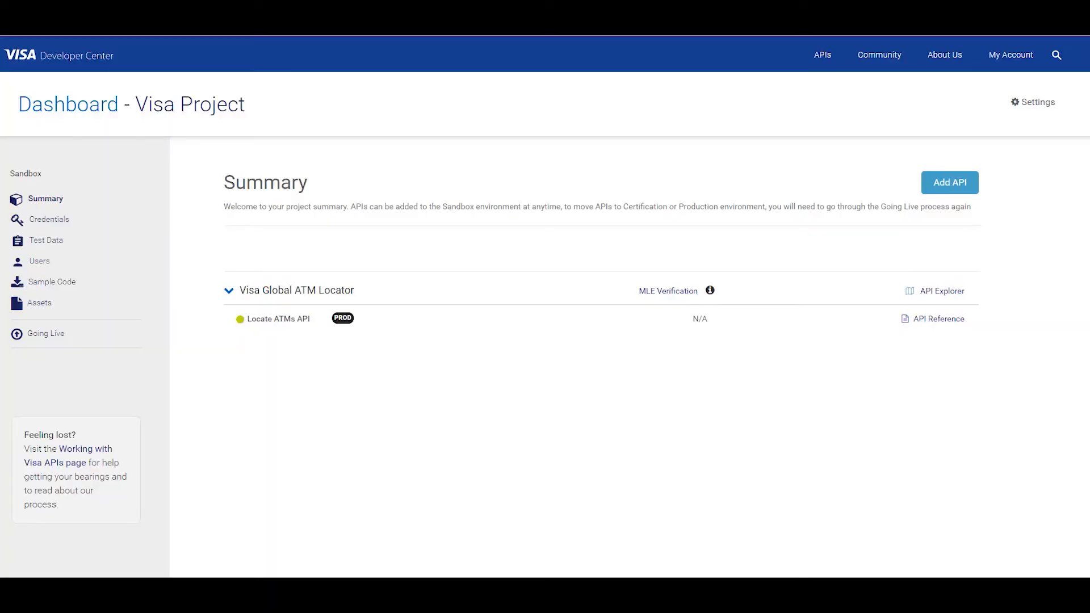
Bring up File Explorer showing C:\Project\Visa Project with its Sandbox, Certification and Production folders
left_click(27, 567)
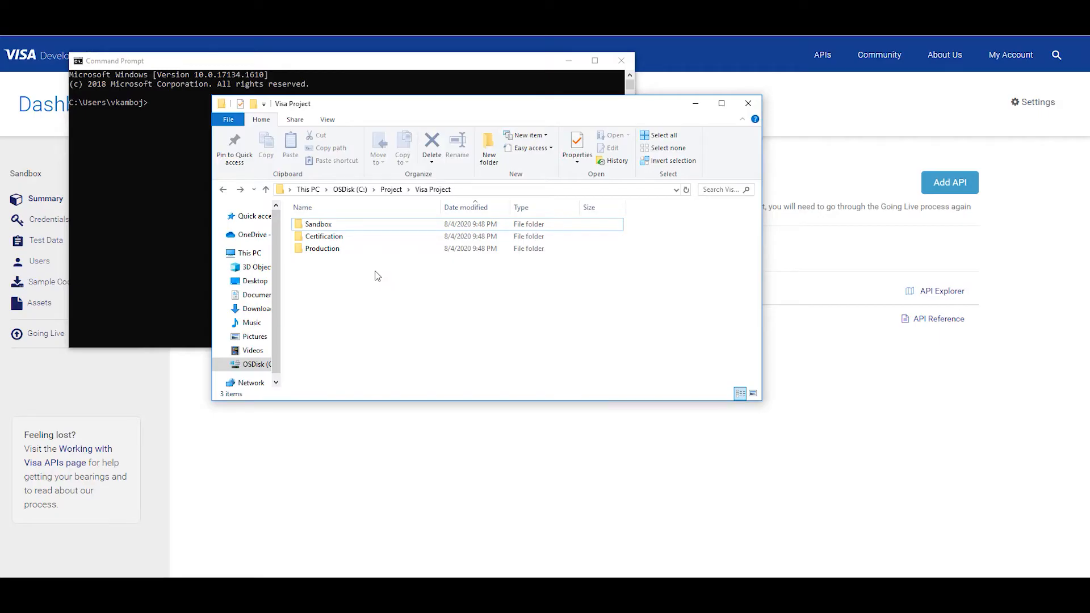
mouse_move(375, 272)
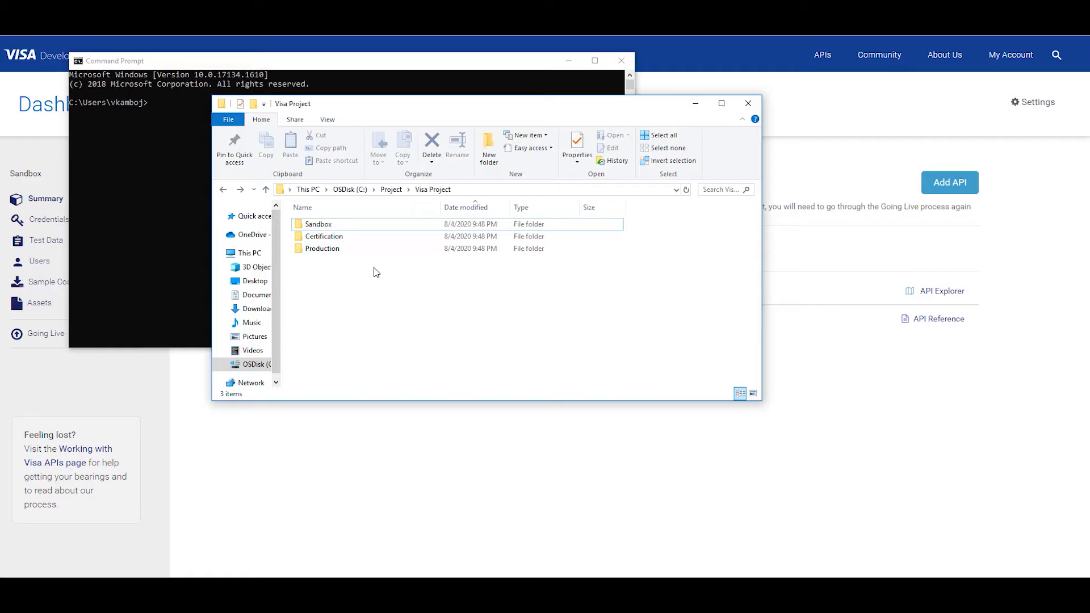
Open the Production folder and enter cd "C:\Project\Visa Project\Production" in Command Prompt
double_click(322, 248)
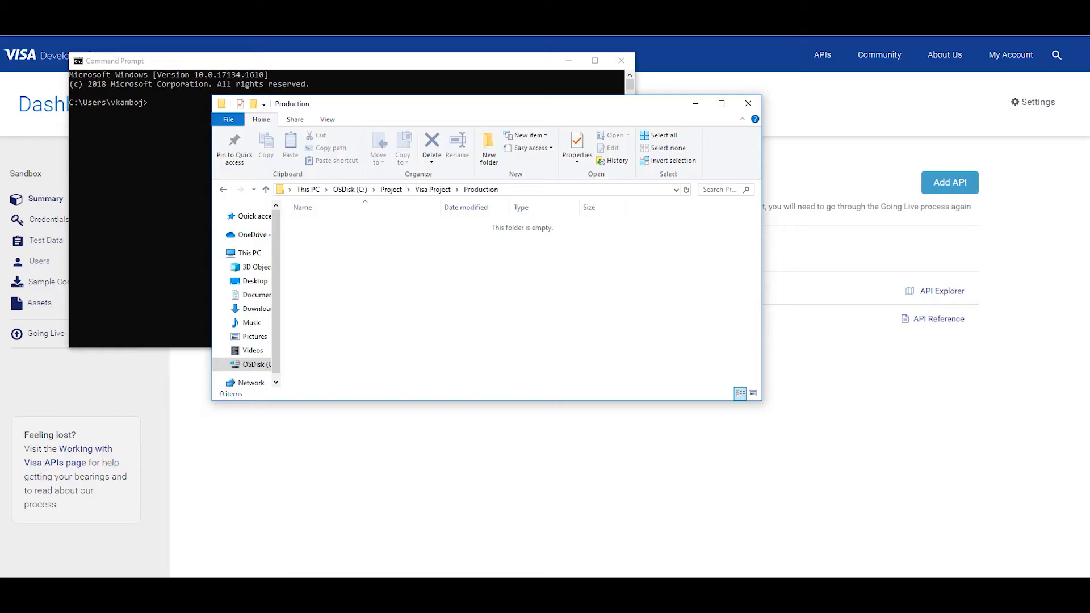
left_click(473, 189)
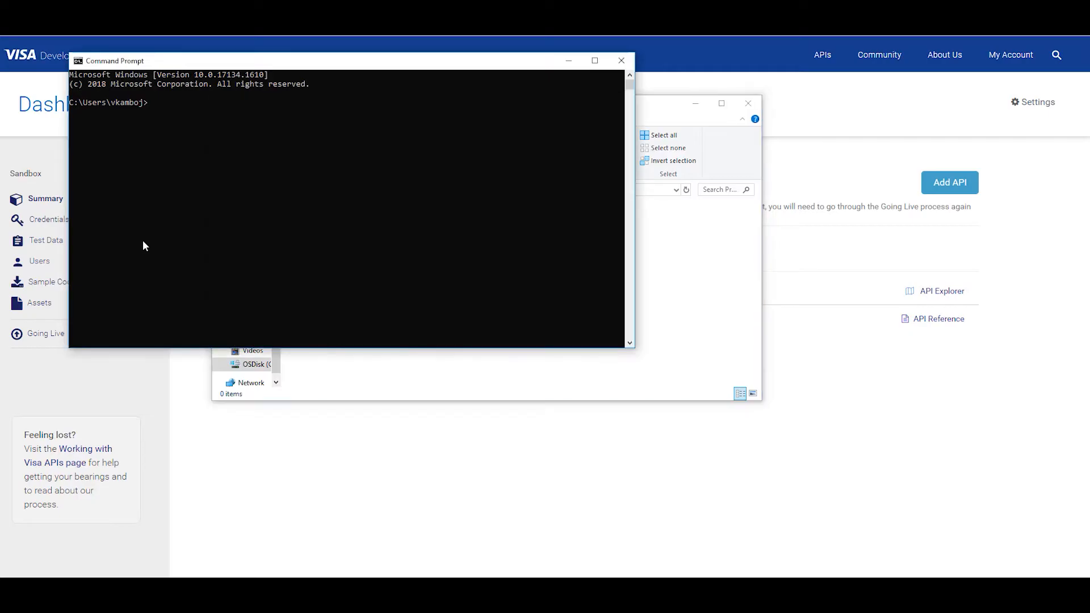
mouse_move(341, 213)
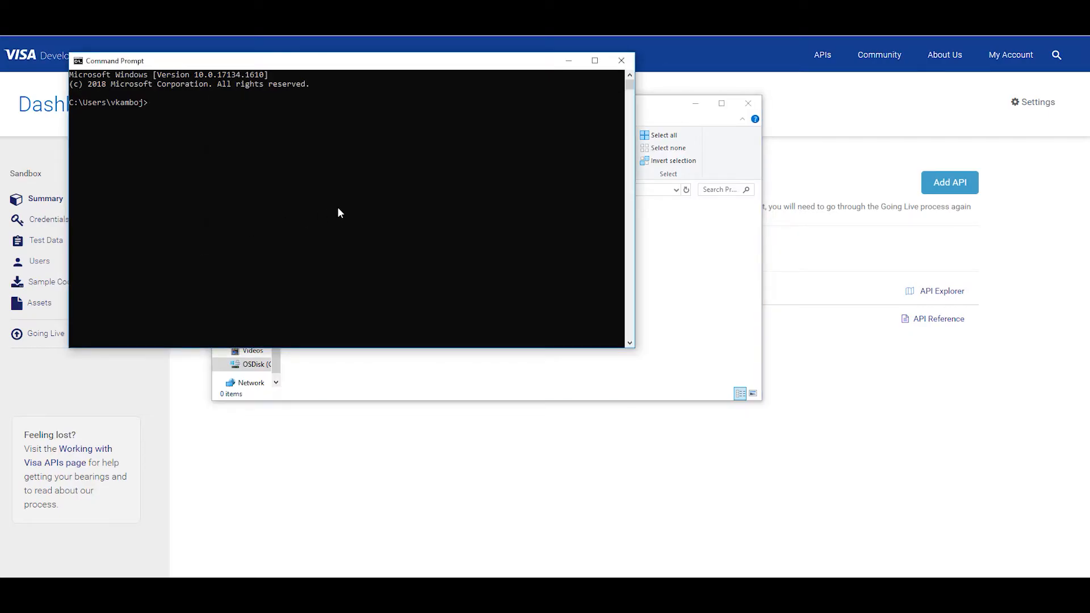
type("cd")
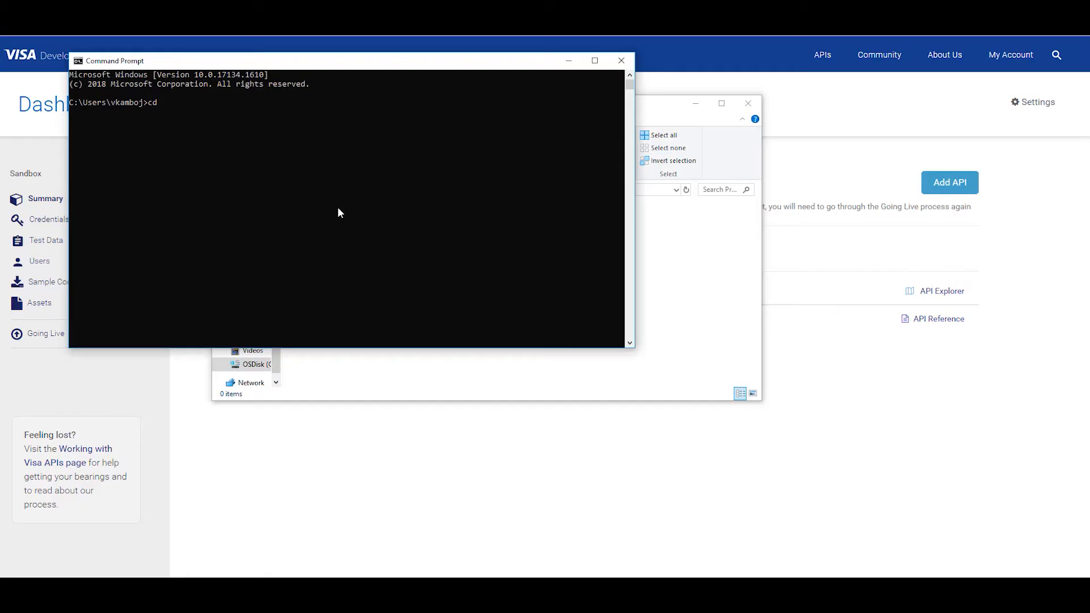
type("\"")
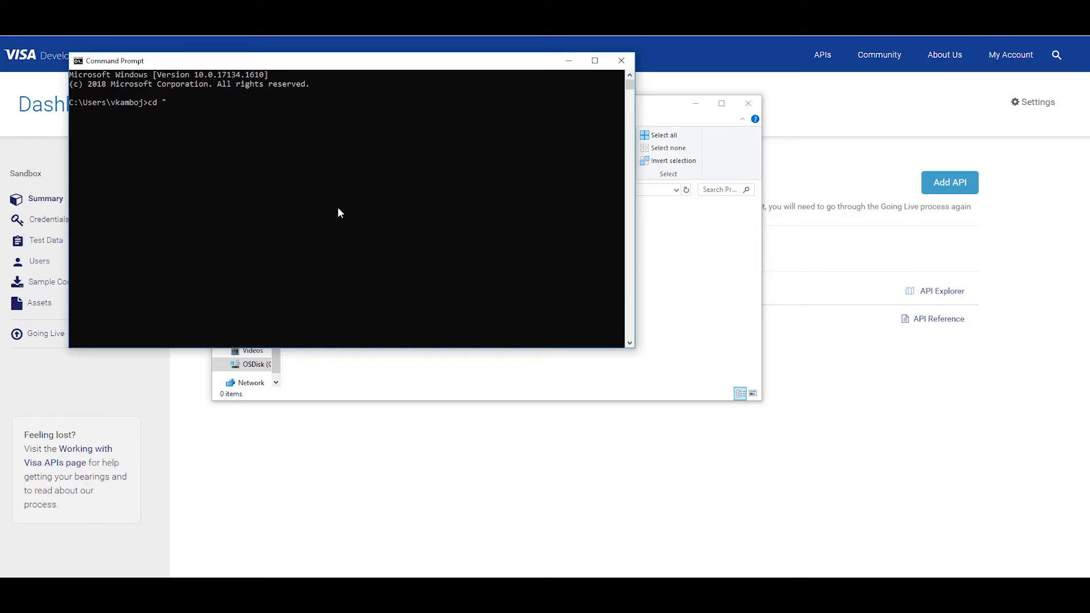
type("C:\\Project\\Visa Project\\Production")
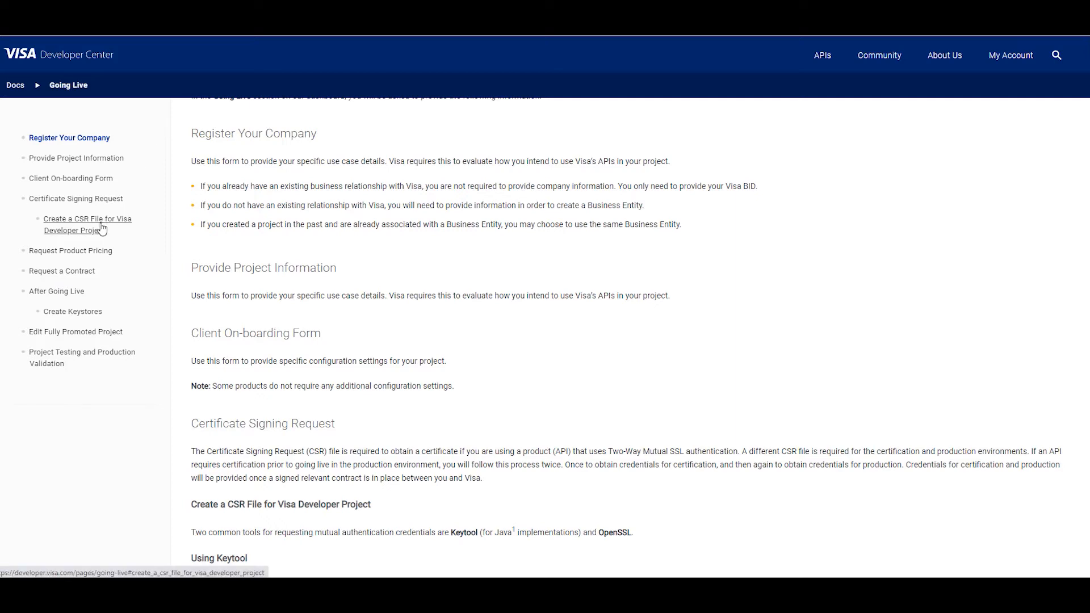
Find the docs' CSR section and run openssl genrsa -out example-key.pem 2048
left_click(87, 224)
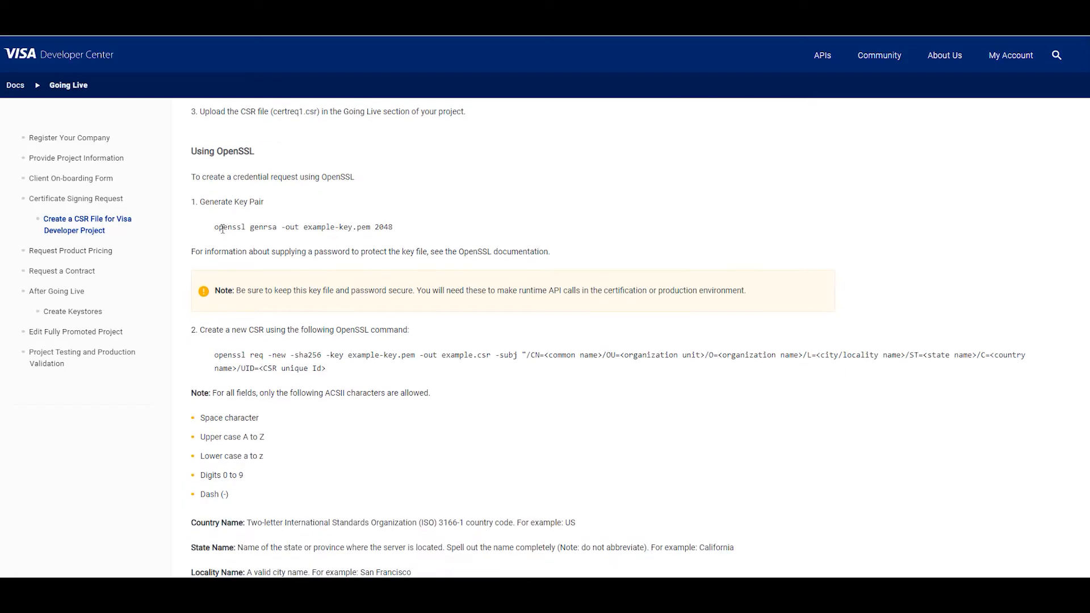
mouse_move(216, 231)
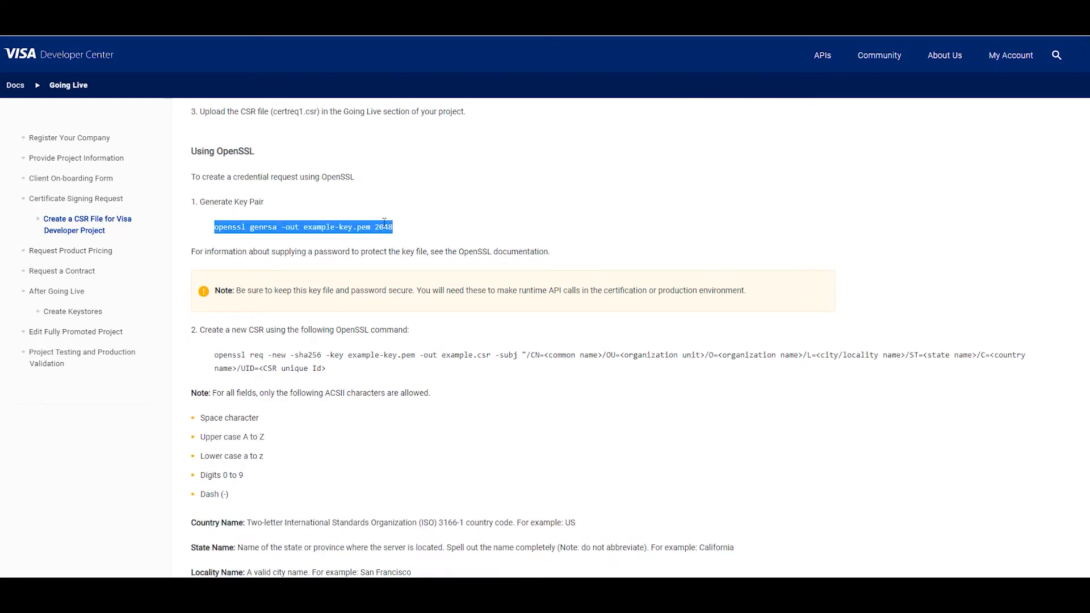
mouse_move(59, 69)
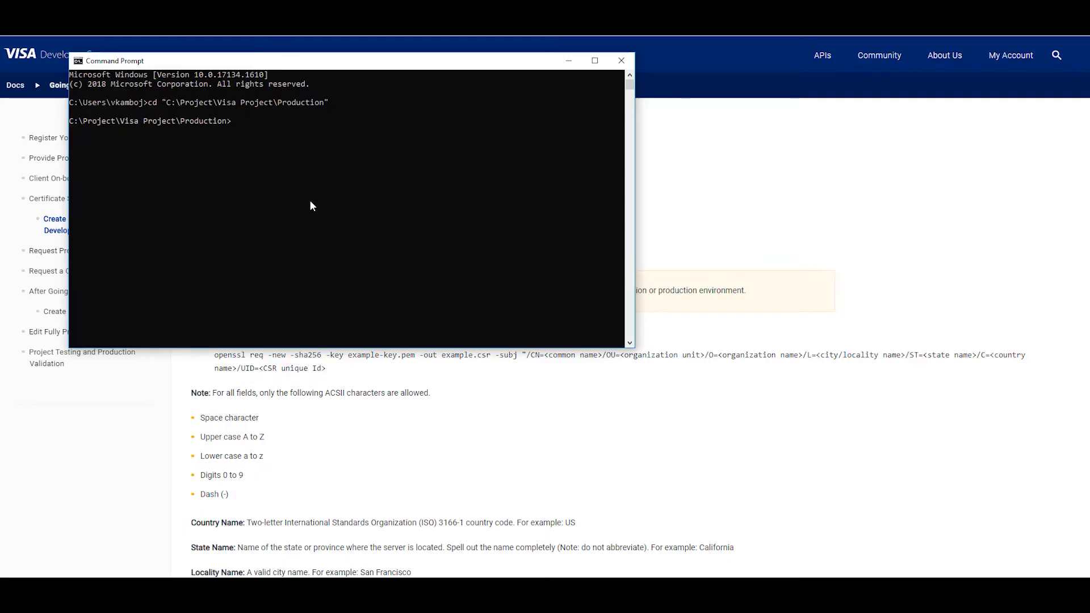
type("openssl genrsa -out example-key.pem 2048")
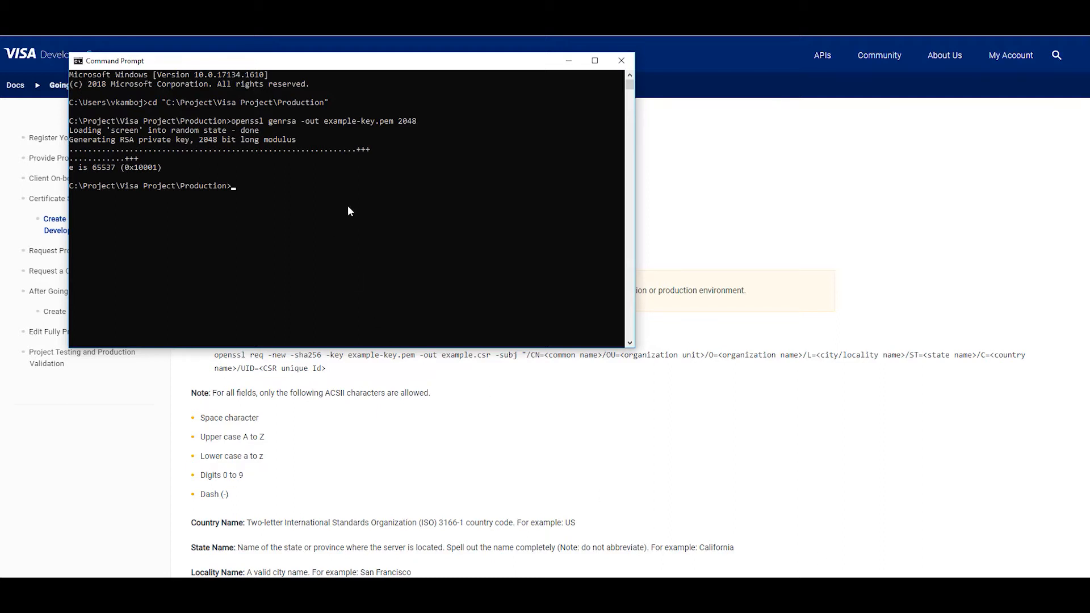
mouse_move(459, 181)
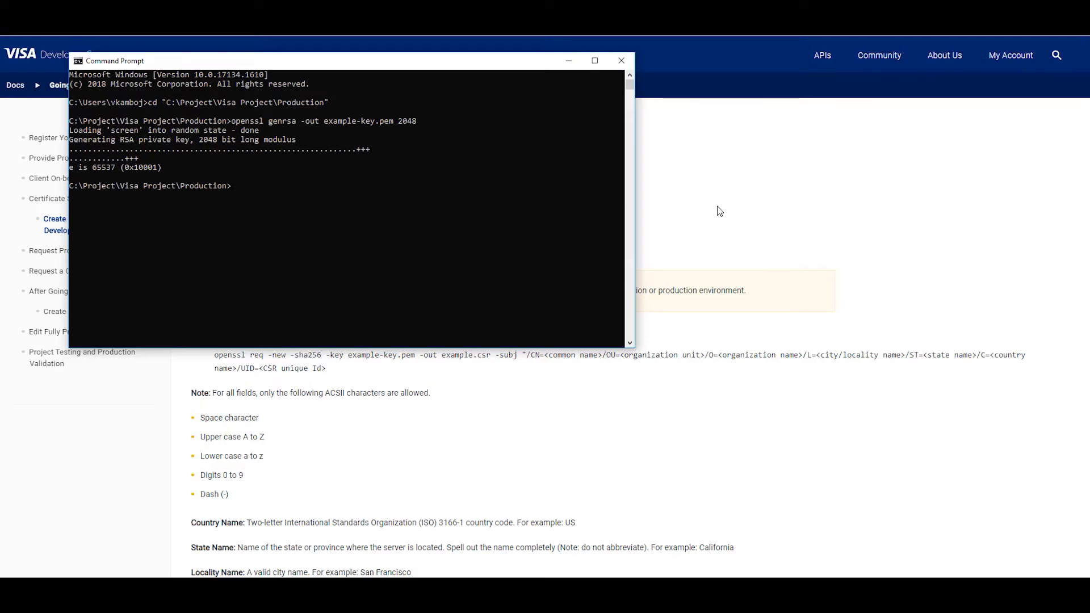
Copy the docs' openssl req -new -sha256 command using example-key.pem and example.csr into Command Prompt
left_click(620, 61)
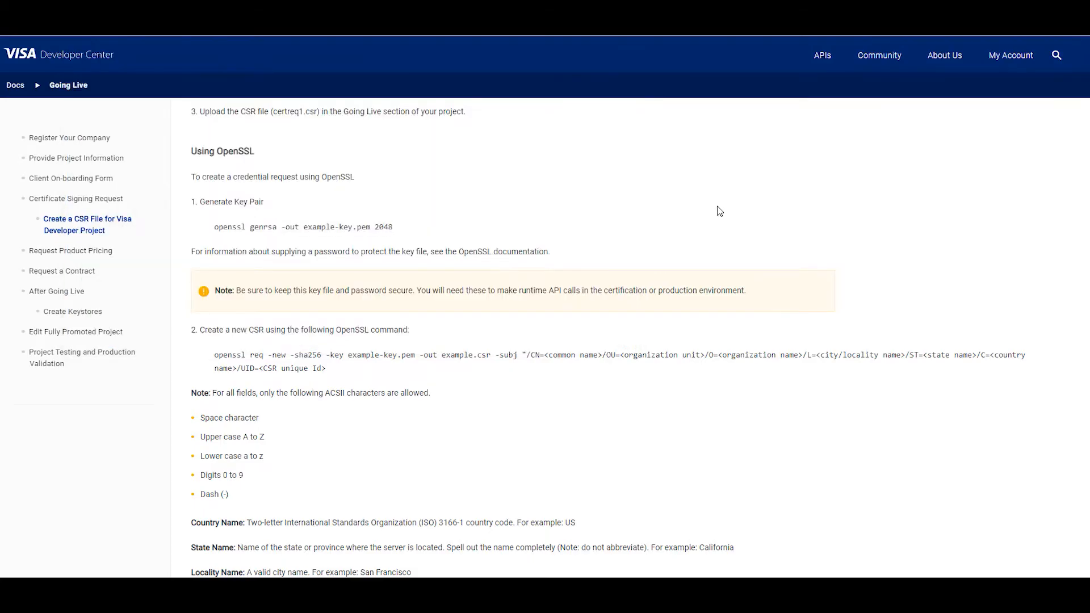
mouse_move(253, 288)
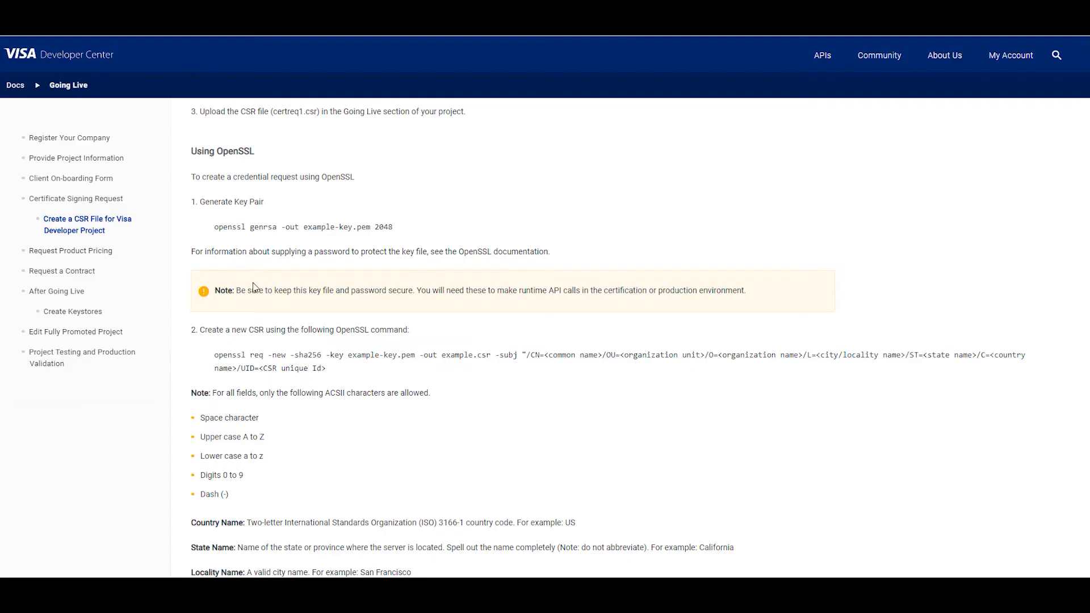
scroll("down", 3)
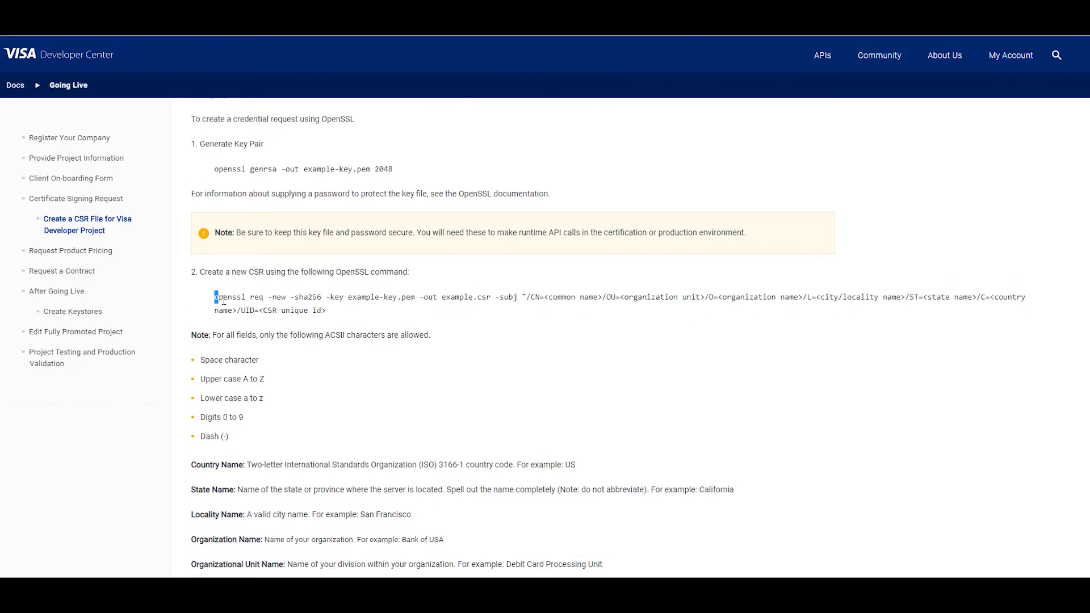
left_click_drag(215, 297, 326, 310)
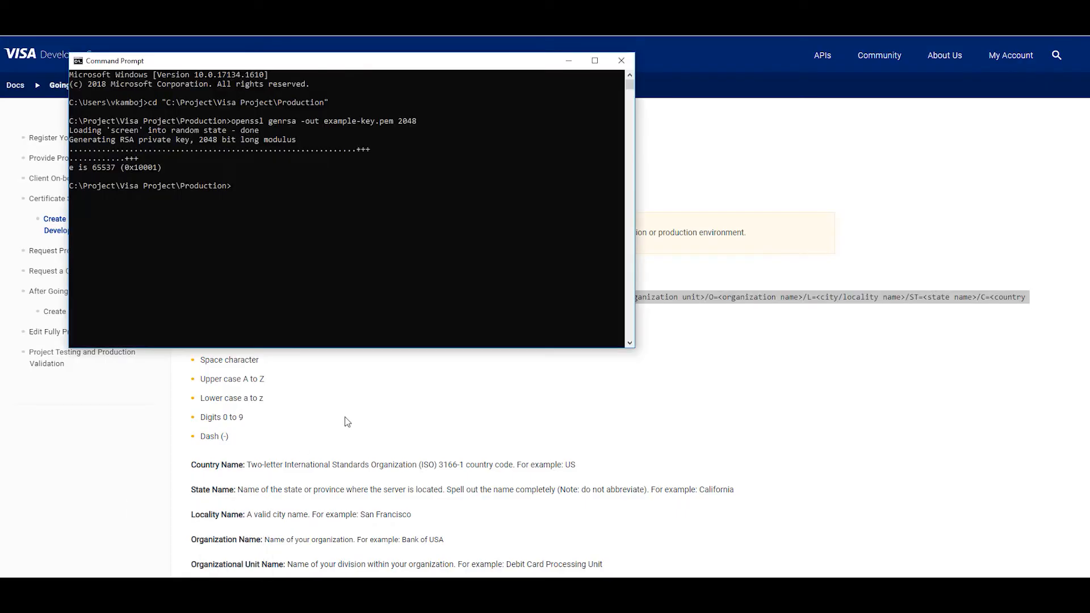
mouse_move(279, 211)
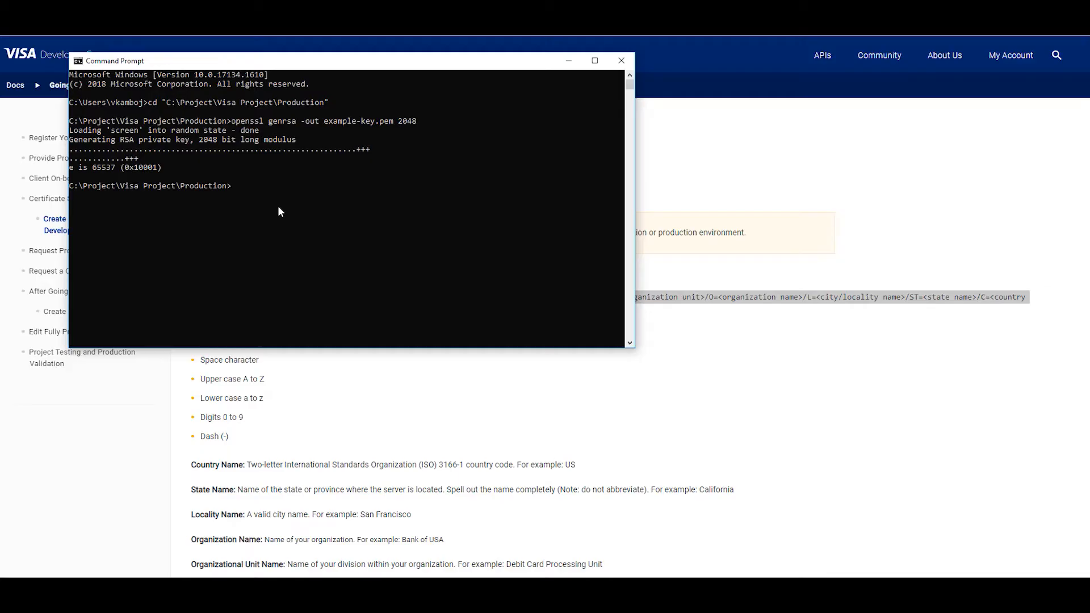
type("openssl req -new -sha256 -key example-key.pem -out example.csr -subj \"/CN=<common name>/OU=<organization unit>/O=<organization name>/L=<city/locality name>/ST=<state name>/C=<country name>/UID=<CSR unique Id>")
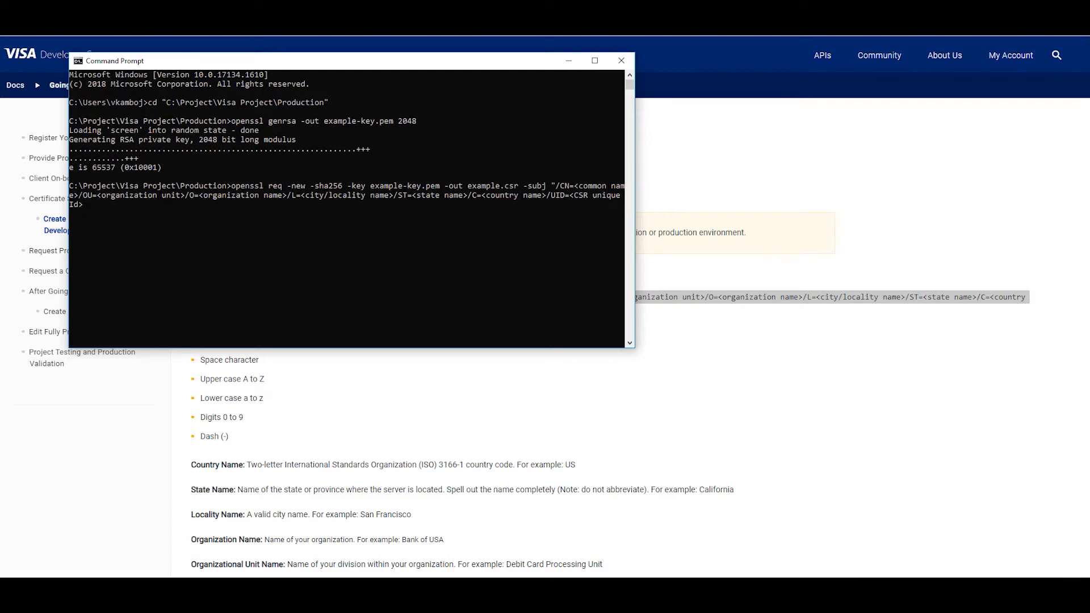
mouse_move(198, 270)
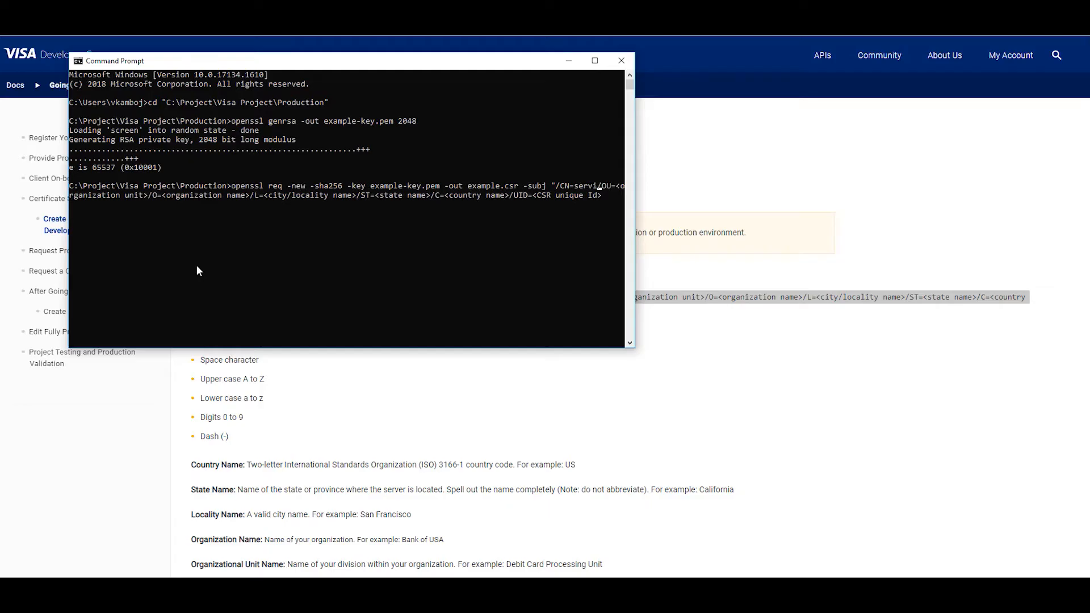
Set subject CN services.visa.com, OU Debit Card Processing Unit, Bank of USA, San Francisco, California, US
type("services.visa.co")
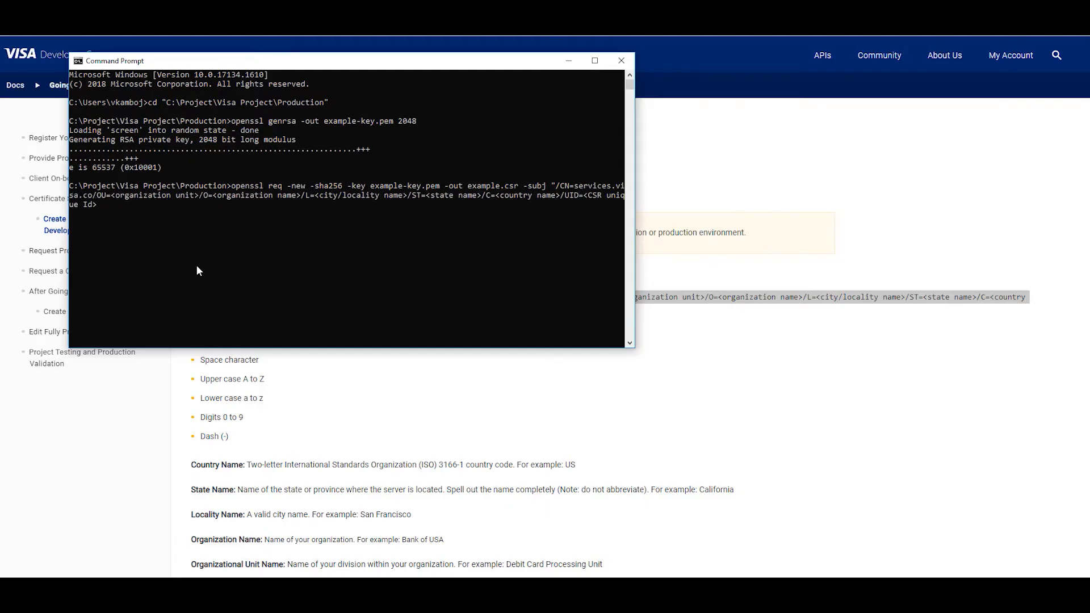
type("m")
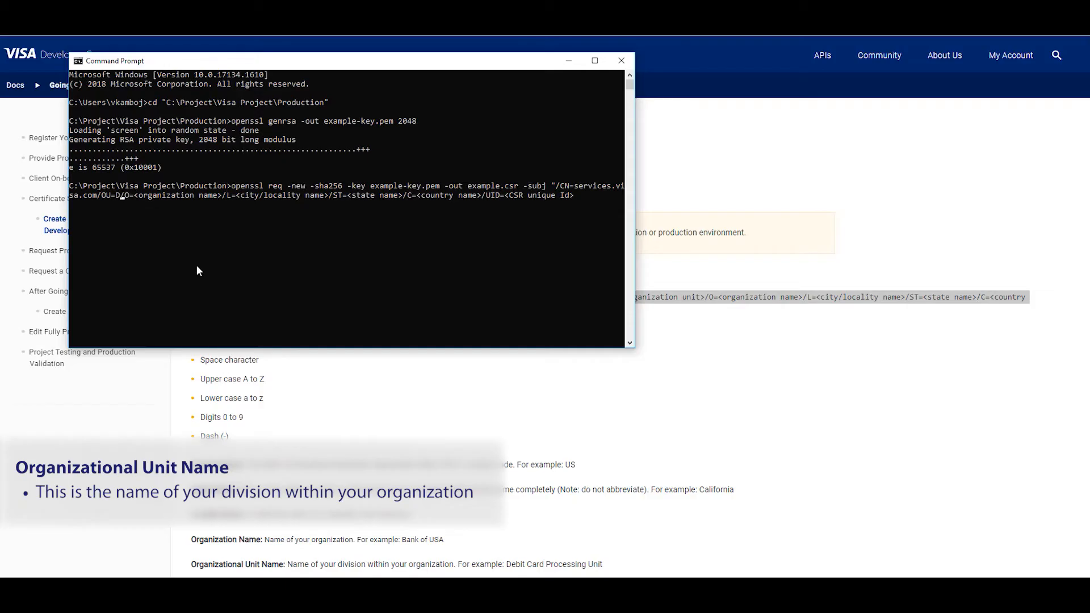
type("Debit")
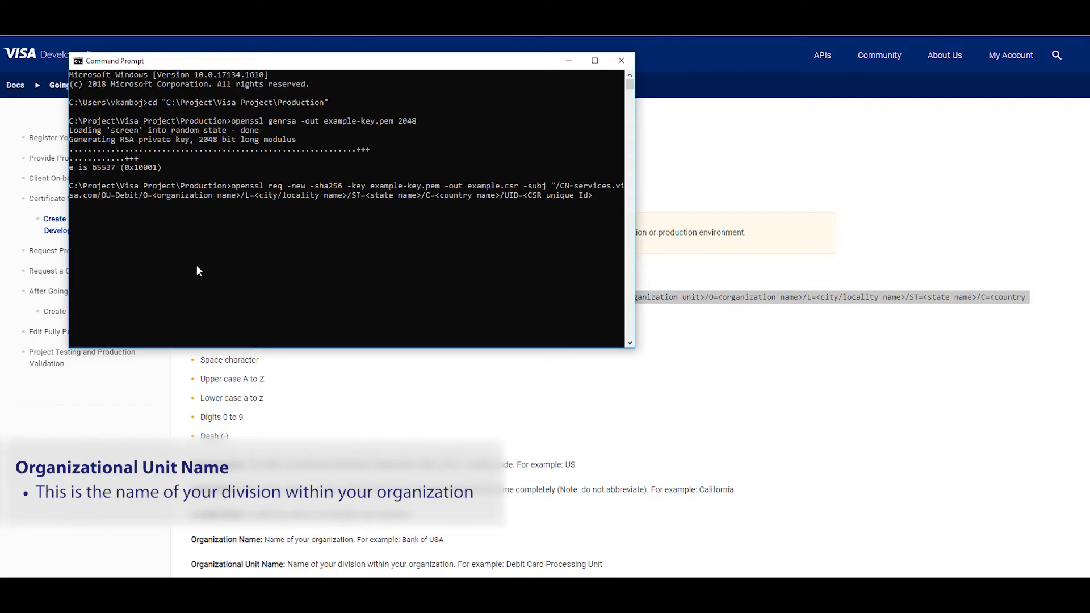
type("Card Processing Unit")
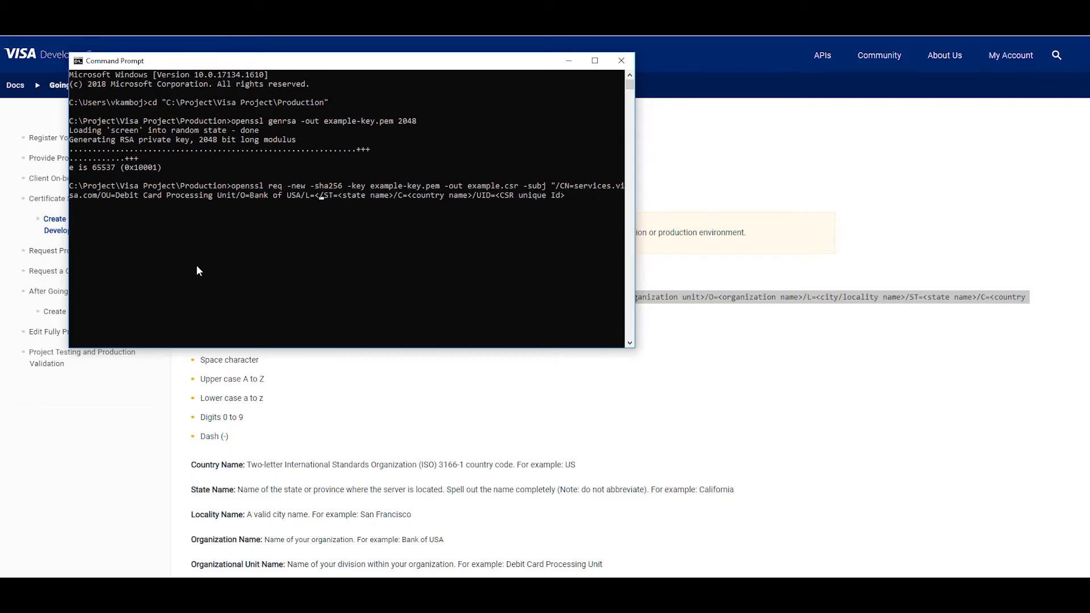
type("San Fran")
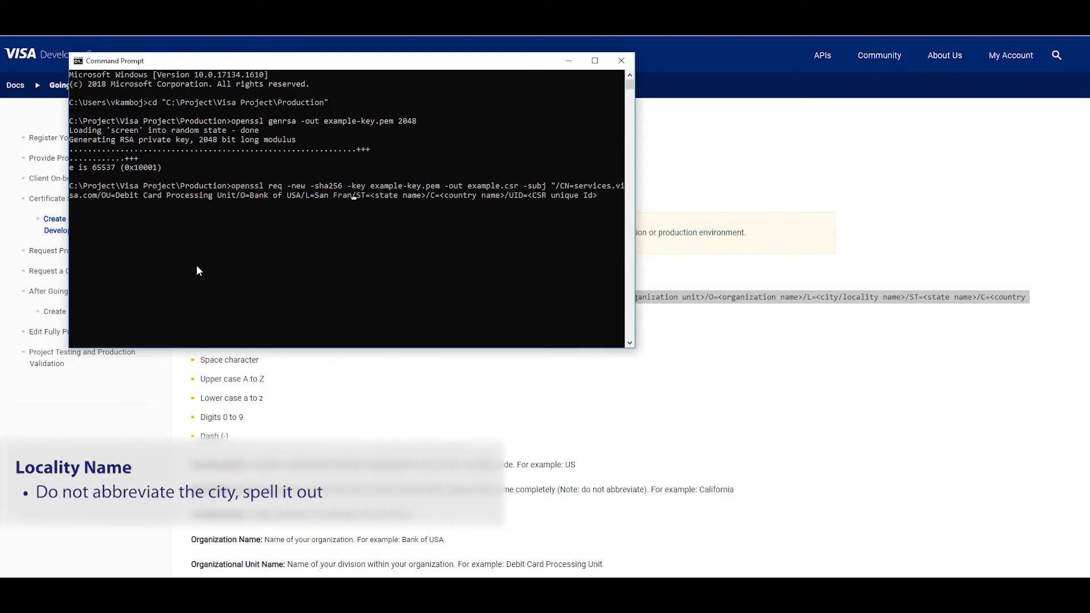
type("cisco")
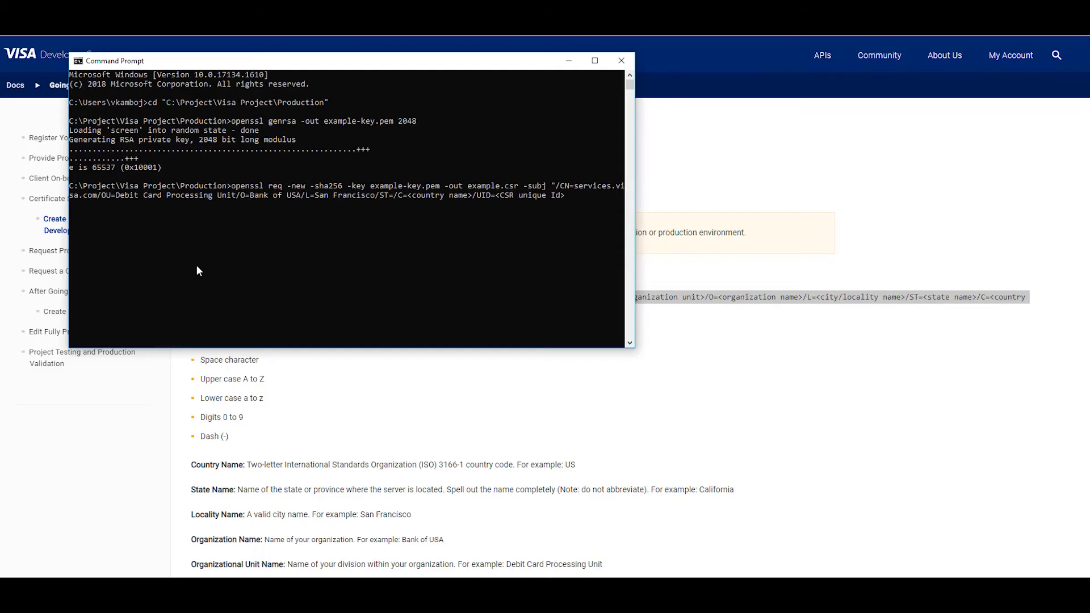
type("California")
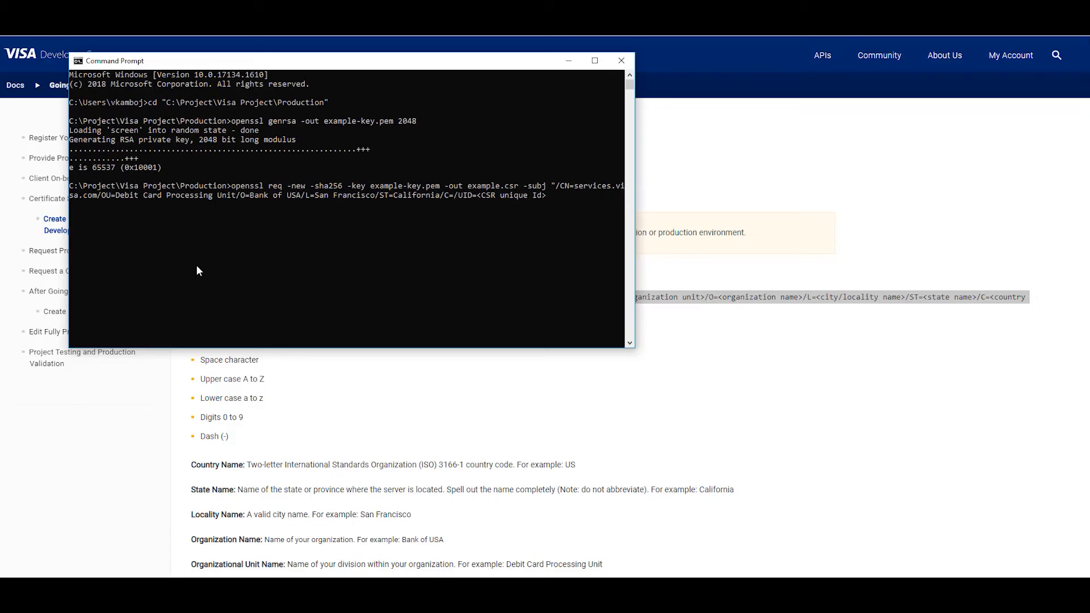
type("US")
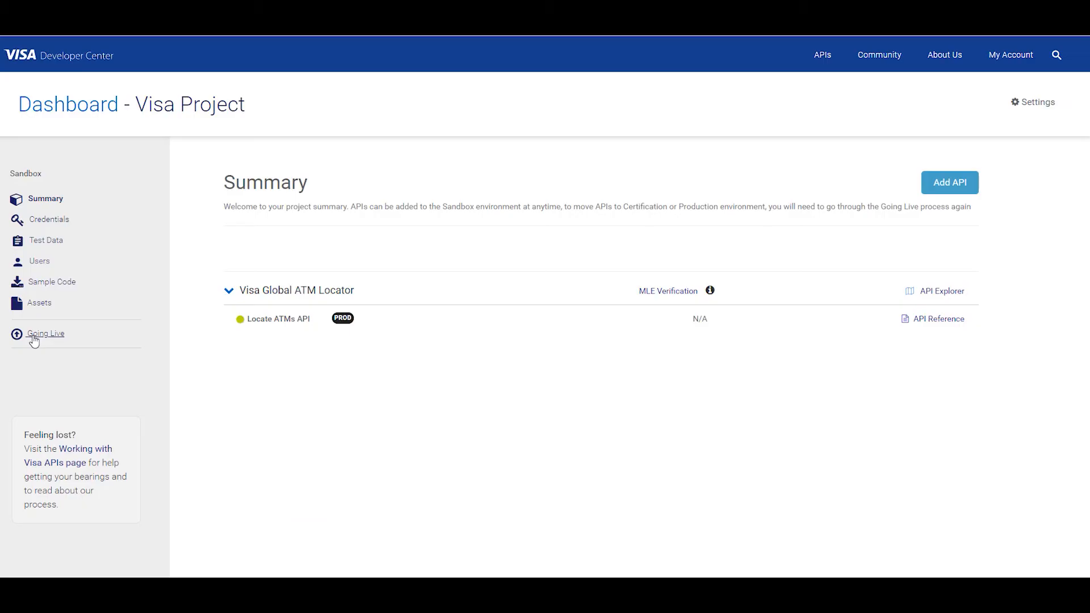
Open the Going Live page from the sidebar and launch START CSR WIZARD
left_click(46, 334)
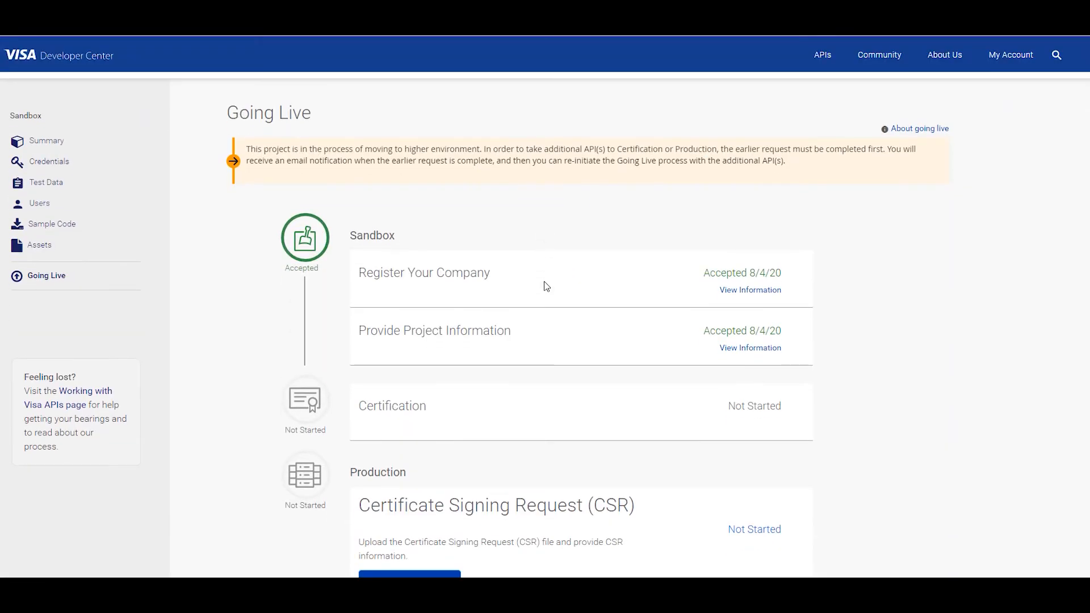
scroll("down", 3)
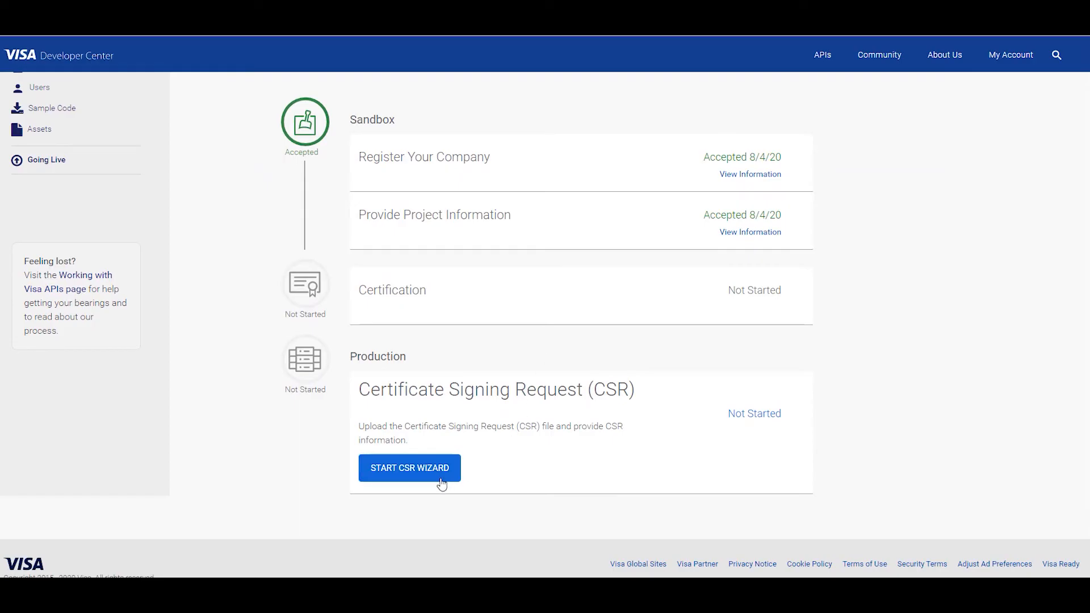
left_click(408, 468)
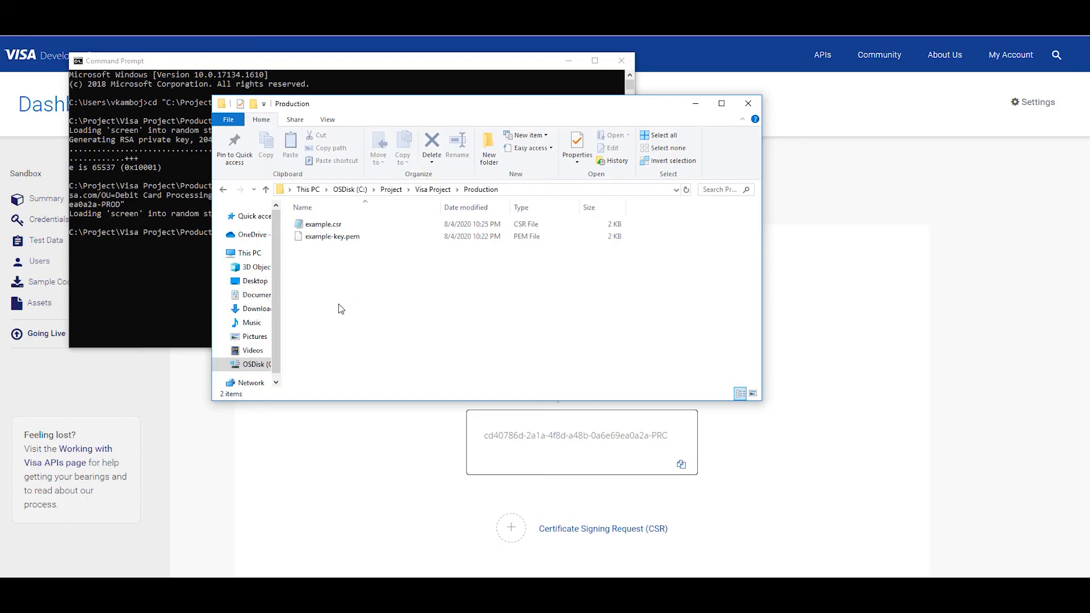
mouse_move(367, 464)
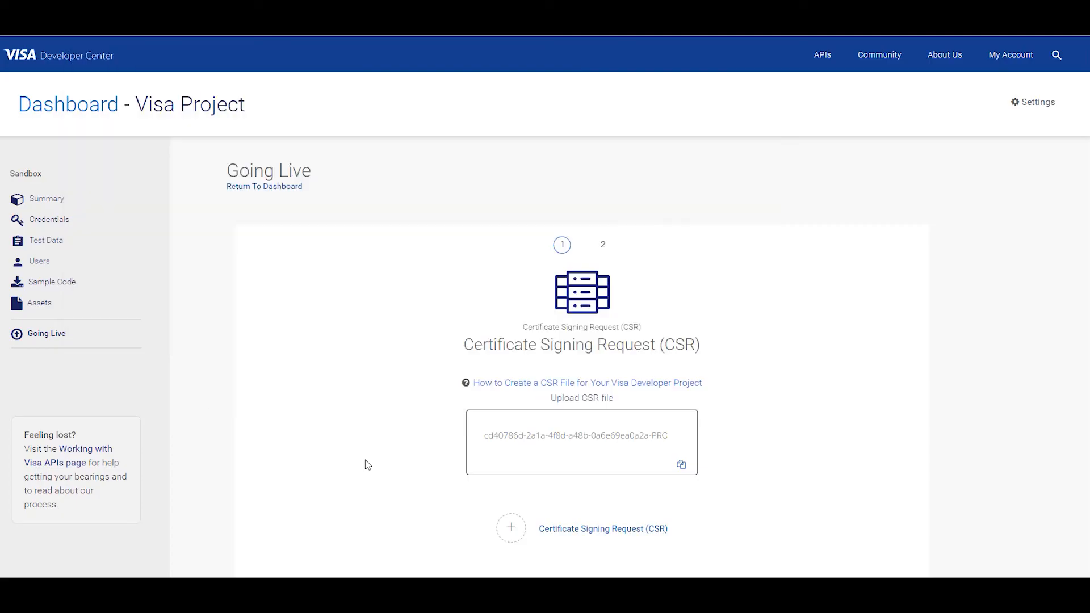
Add a CSR file by dragging example.csr from File Explorer into the upload drop area
scroll("down", 3)
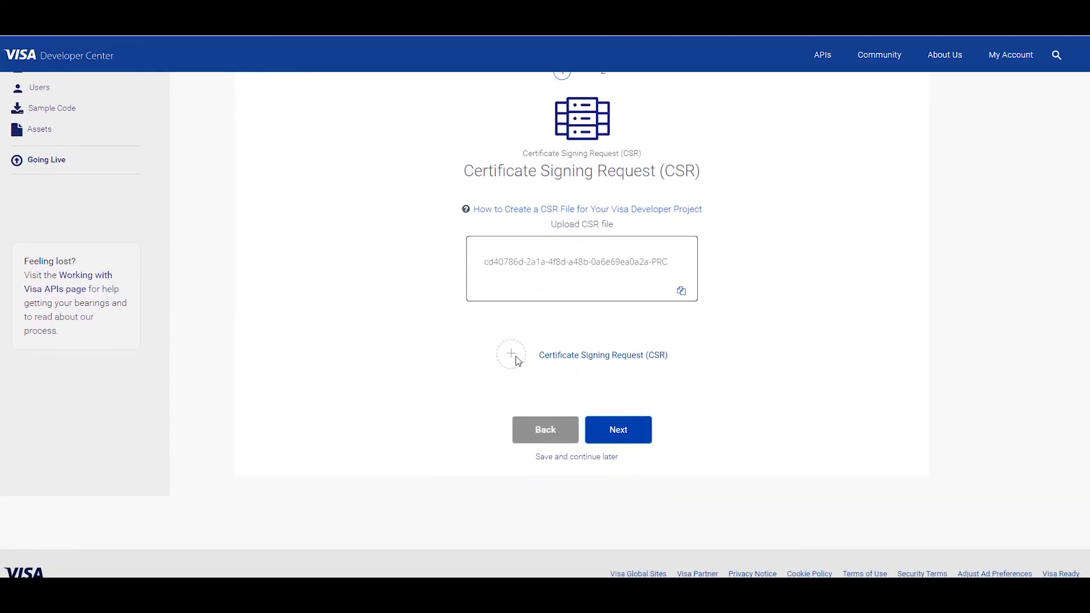
left_click(511, 354)
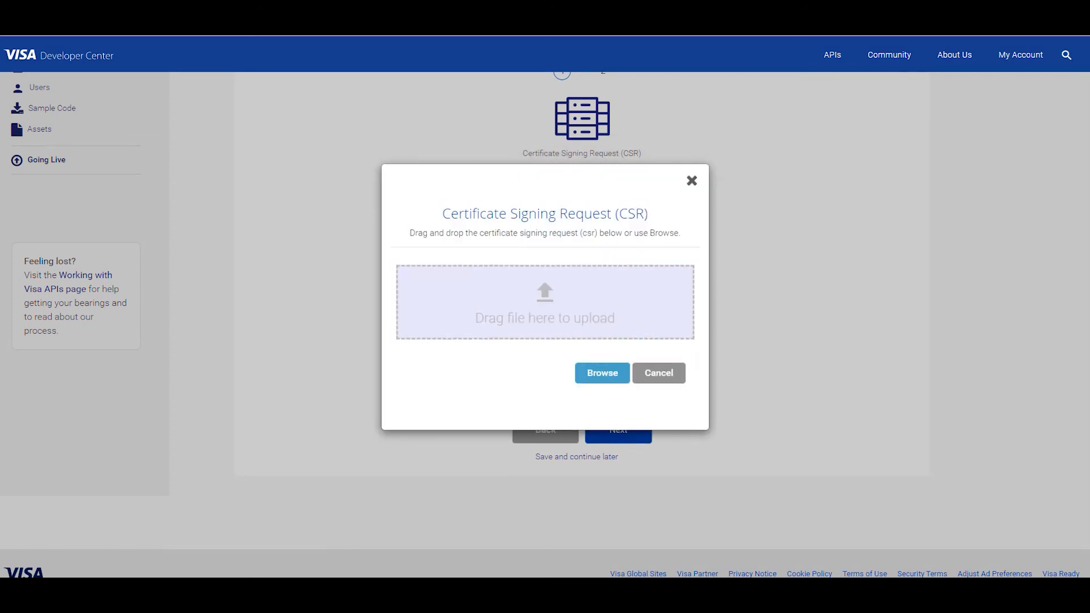
left_click(602, 373)
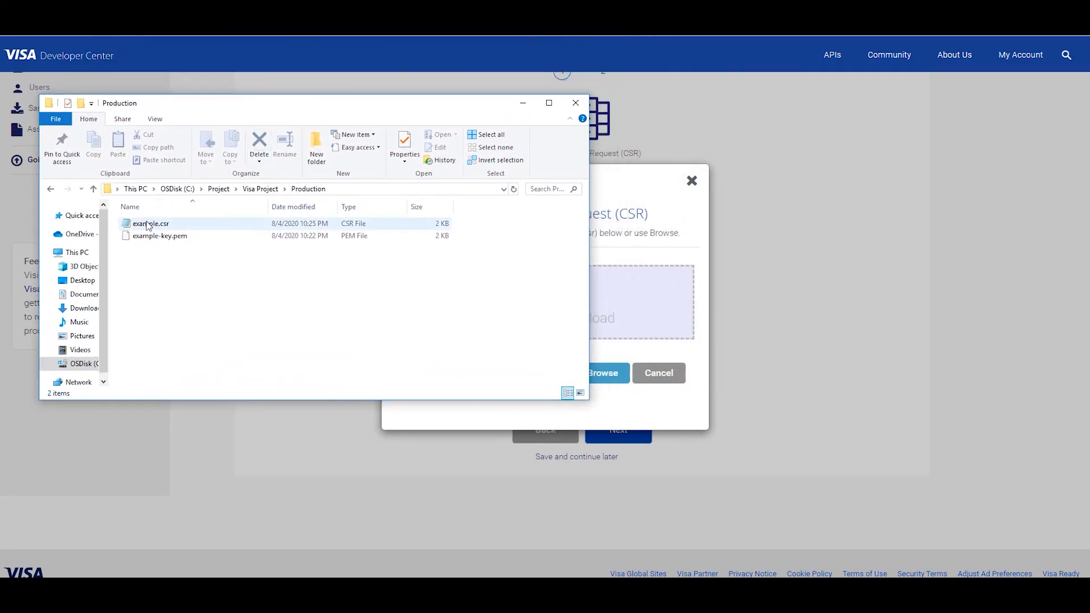
left_click_drag(150, 223, 632, 306)
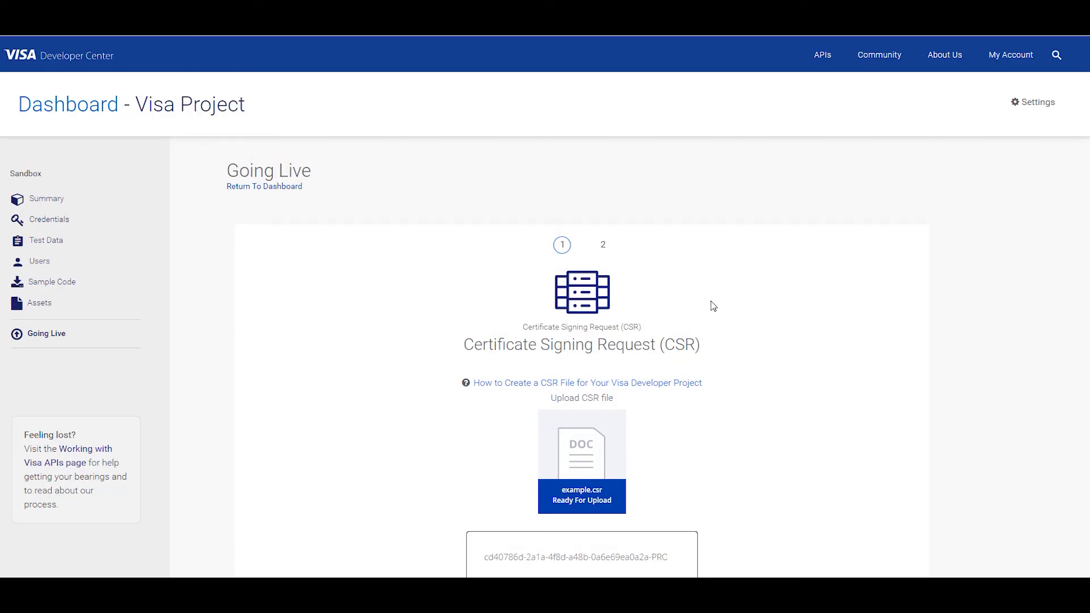
scroll("down", 3)
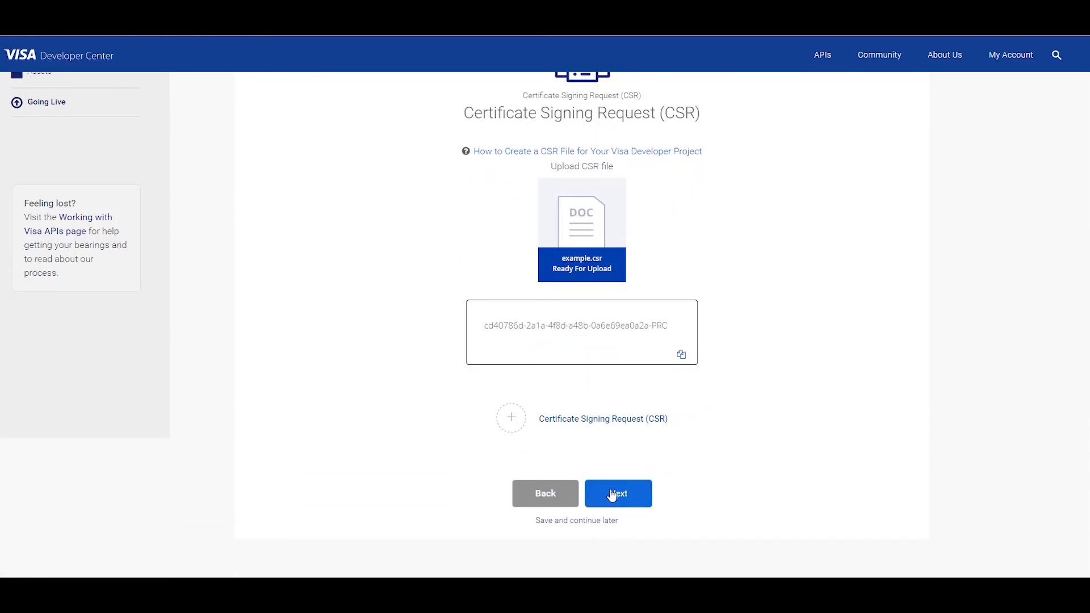
Advance past client information, keeping the phone number and ownership Yes, to the Summary
left_click(617, 494)
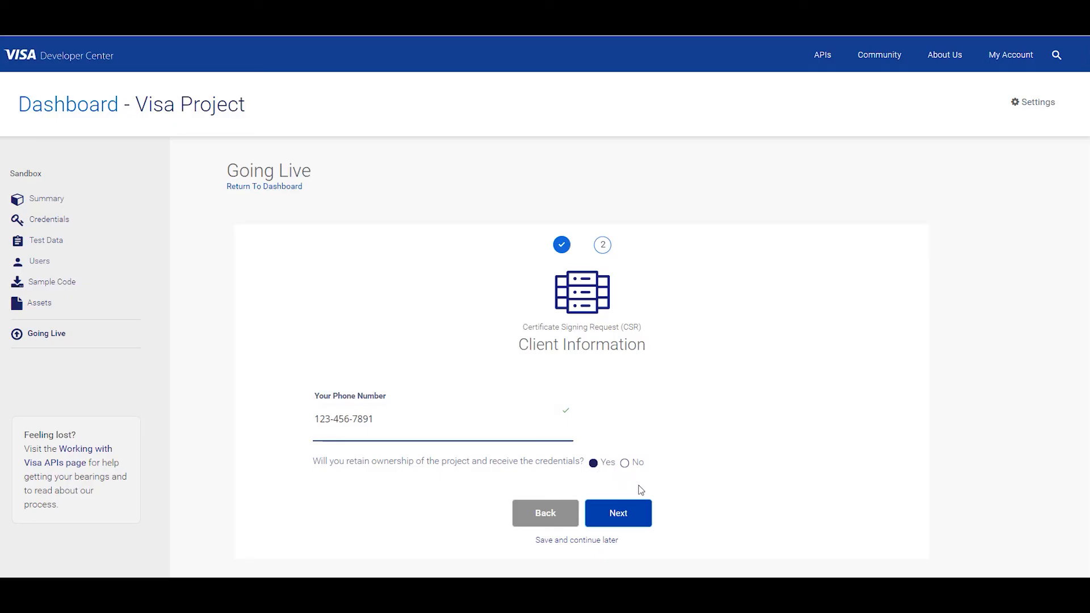
left_click(617, 513)
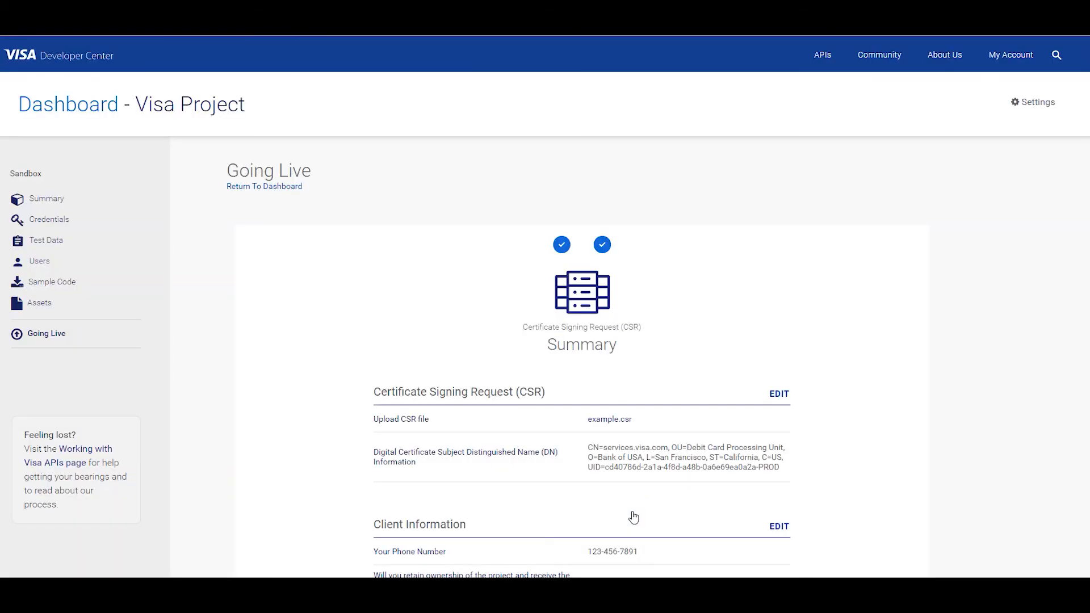
scroll("down", 3)
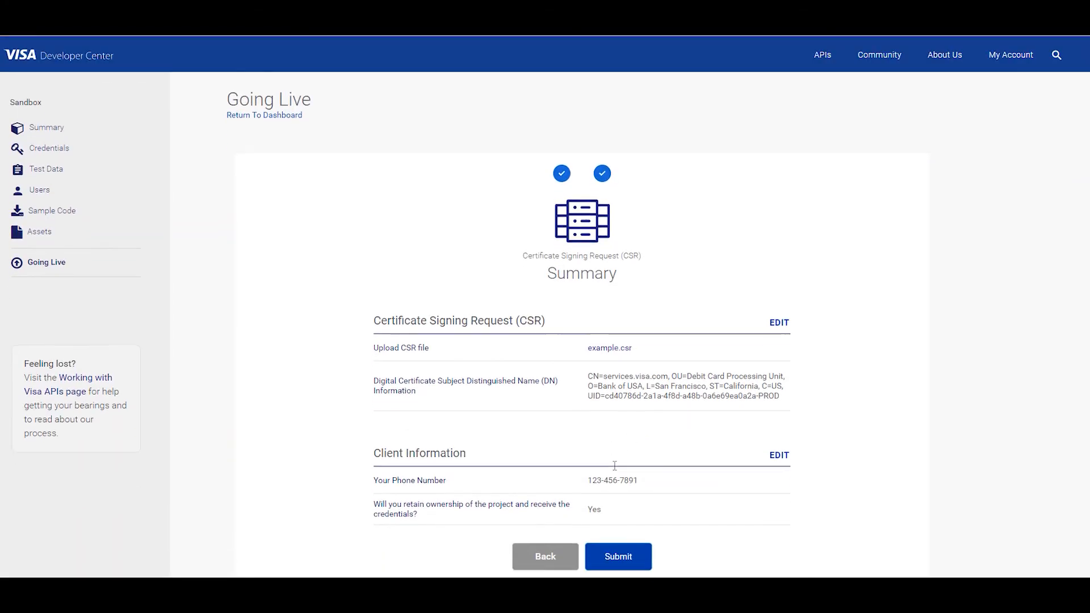
scroll("down", 3)
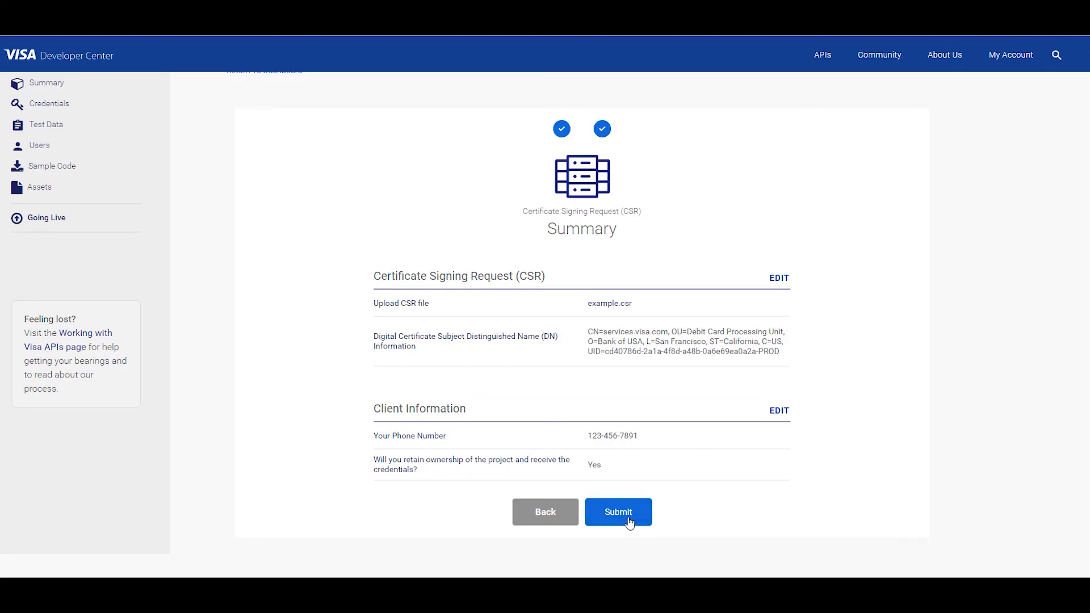
Submit the Summary and check the Production CSR shows Submitted 8/4/20 on Going Live
left_click(617, 513)
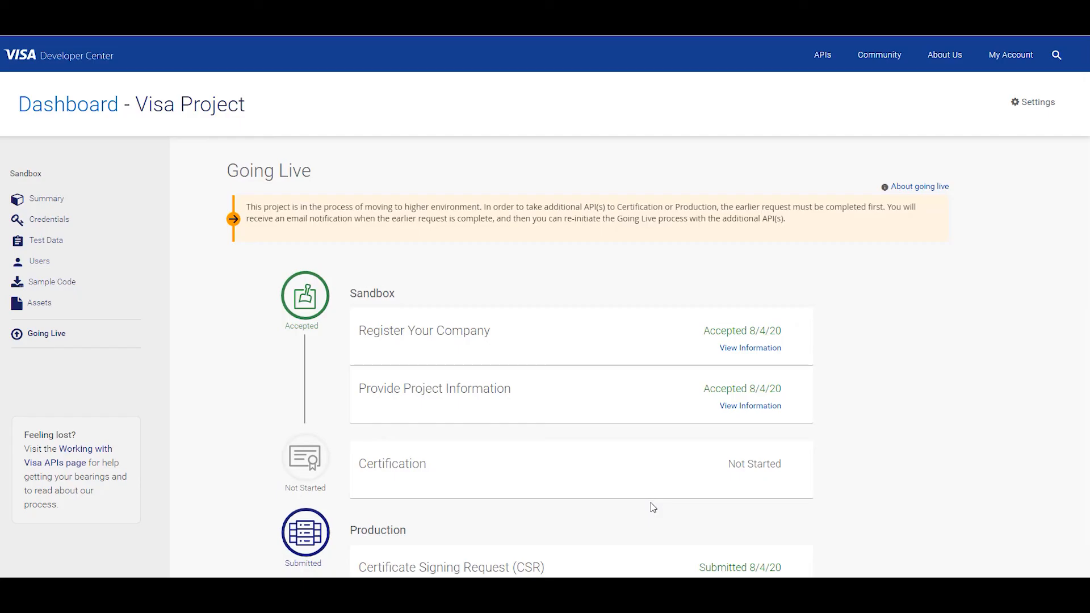
scroll("down", 3)
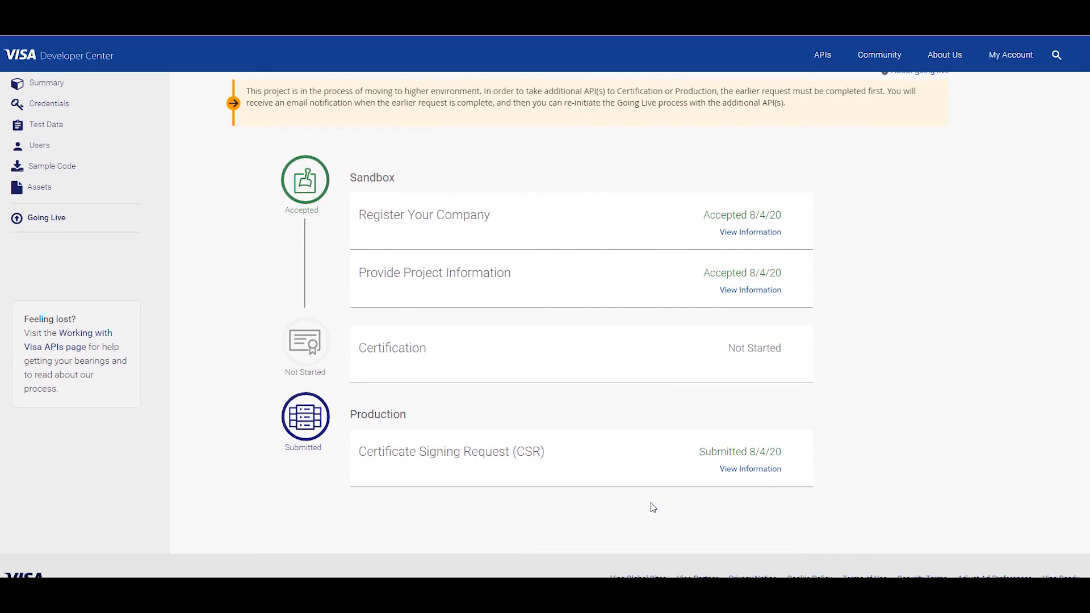